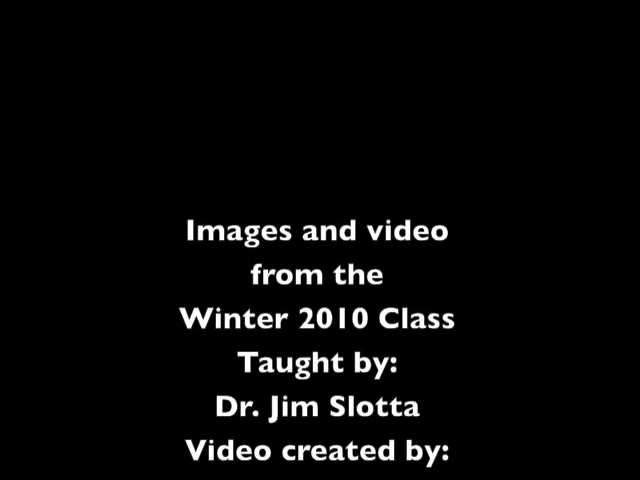
pyautogui.scroll(3)
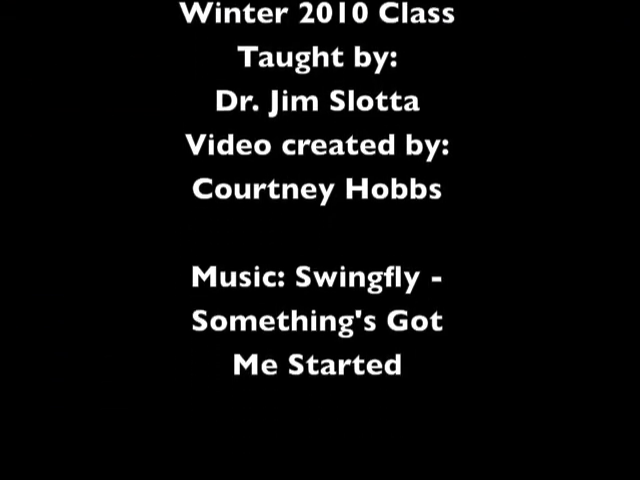